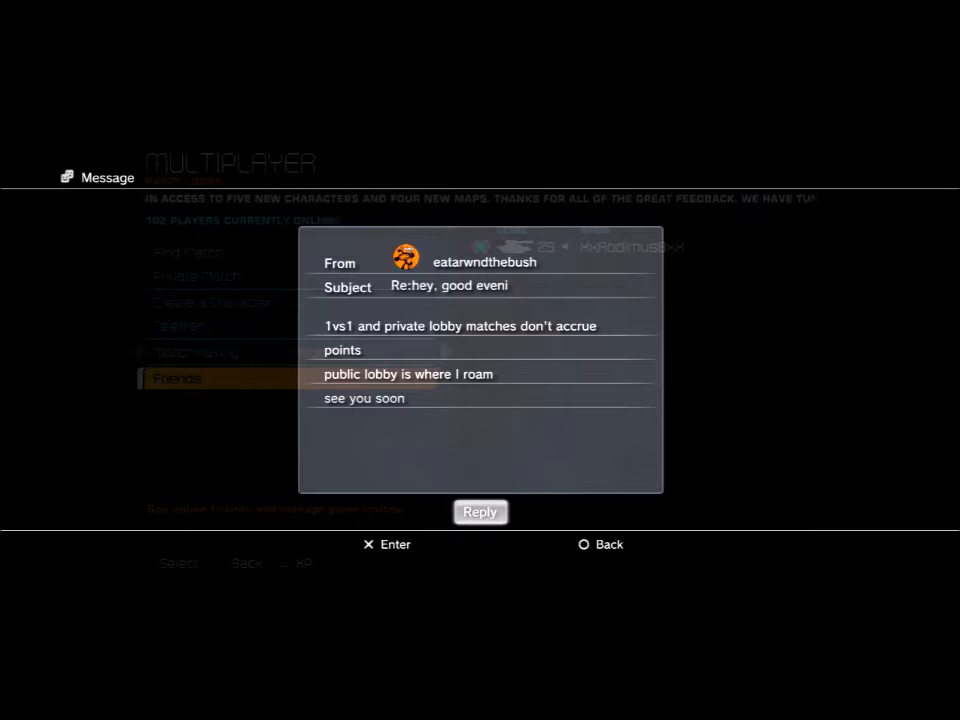
# Step: Start a reply and enter 'i gotcha', a line break, then 'see ya on the battlefield^^'
pyautogui.click(480, 512)
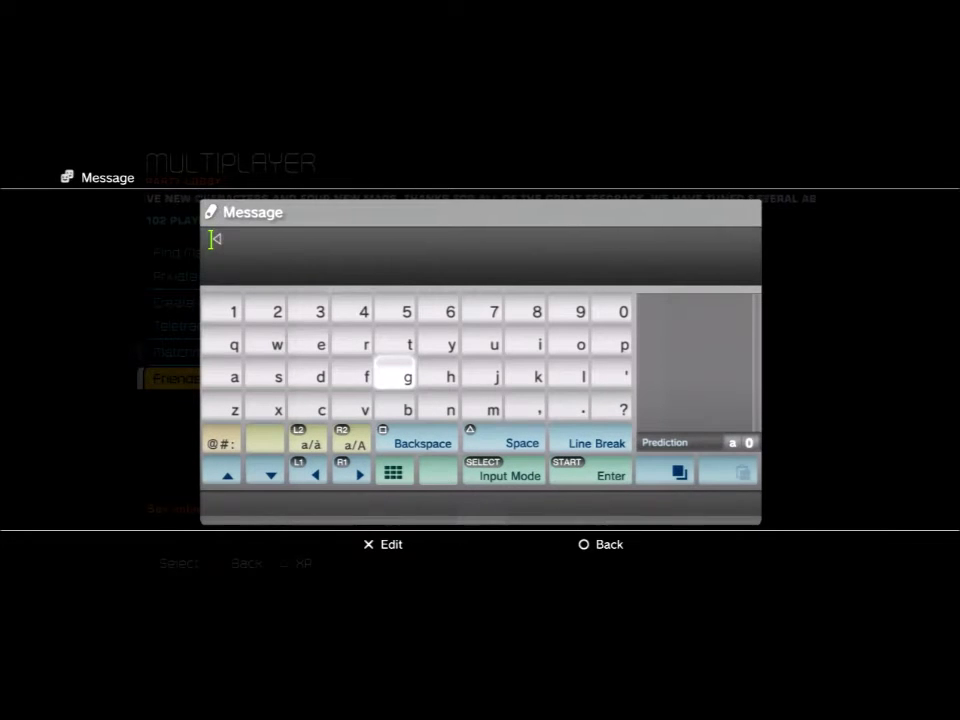
pyautogui.click(536, 344)
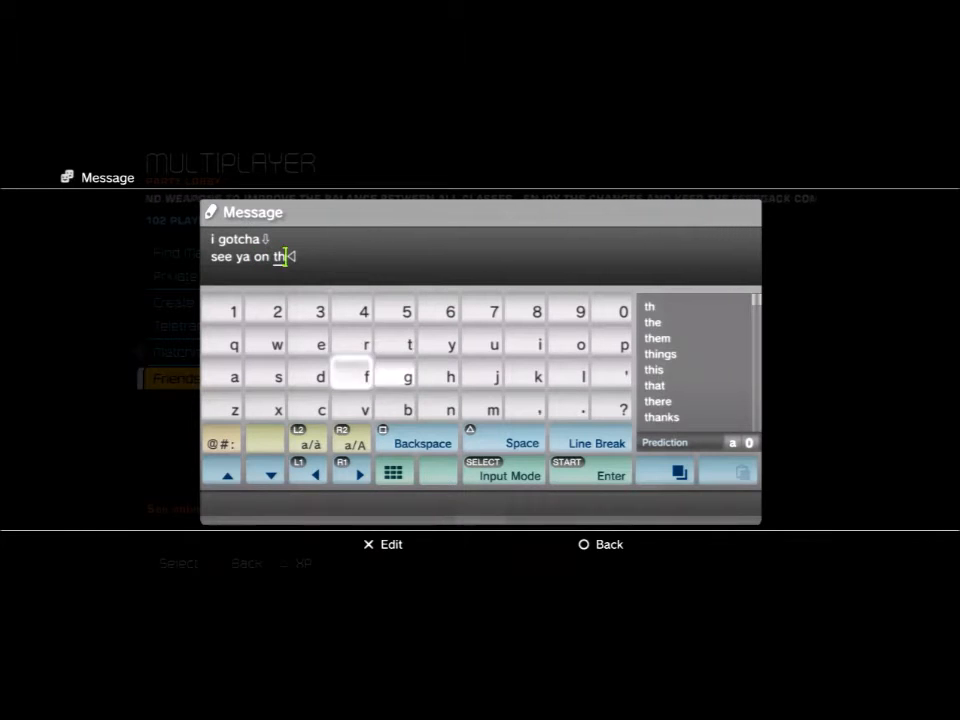
pyautogui.click(408, 410)
pyautogui.write('e battlefiel')
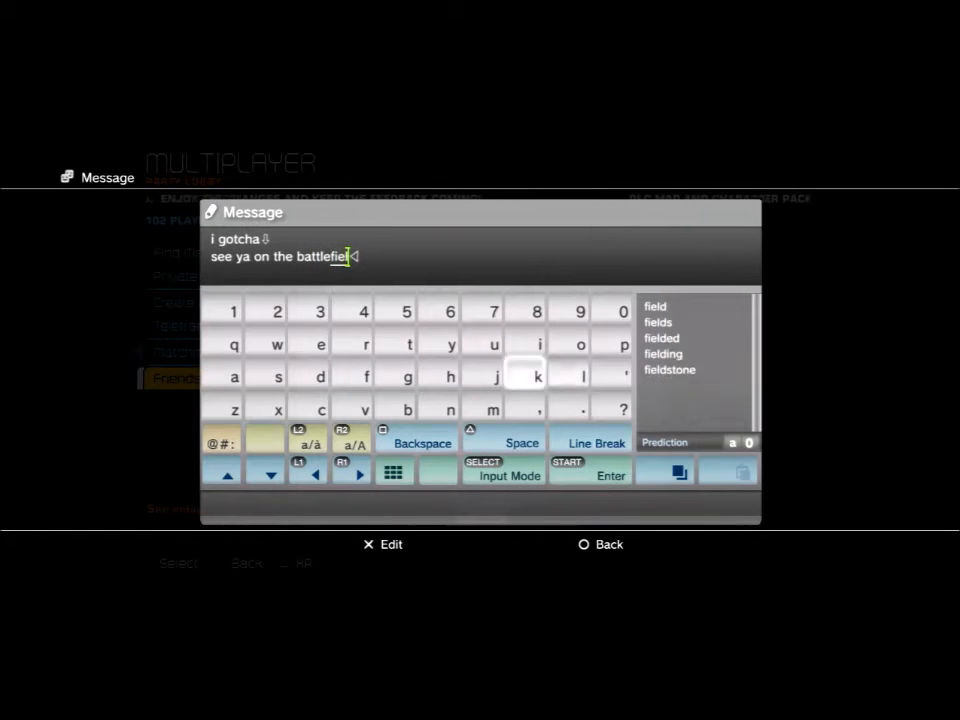
pyautogui.click(320, 376)
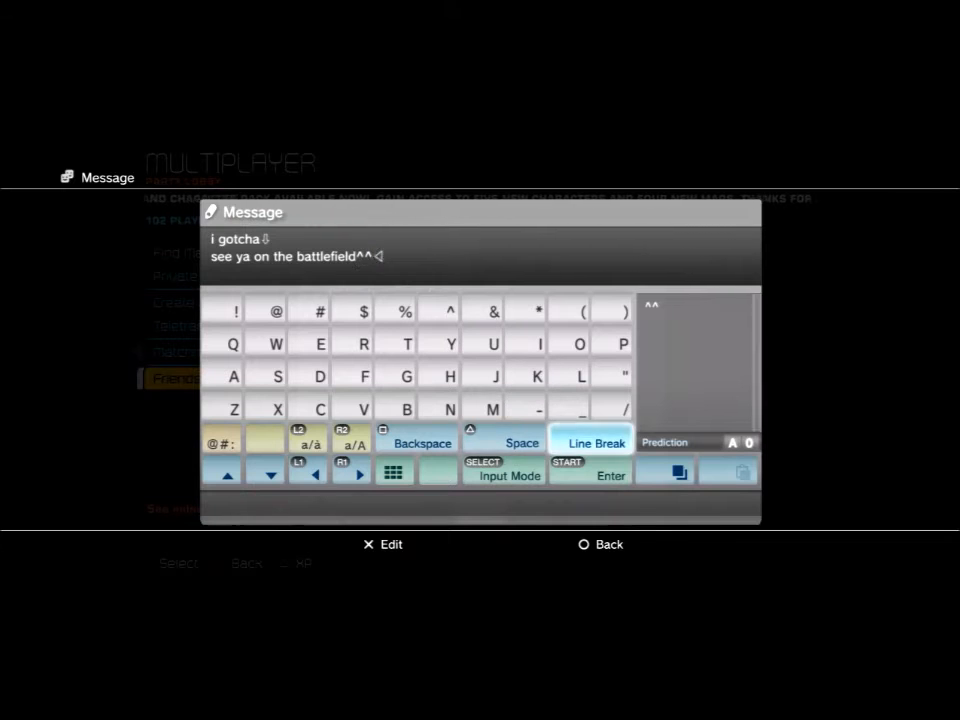
# Step: Confirm and send the reply, then browse the Friends list of online players
pyautogui.click(592, 444)
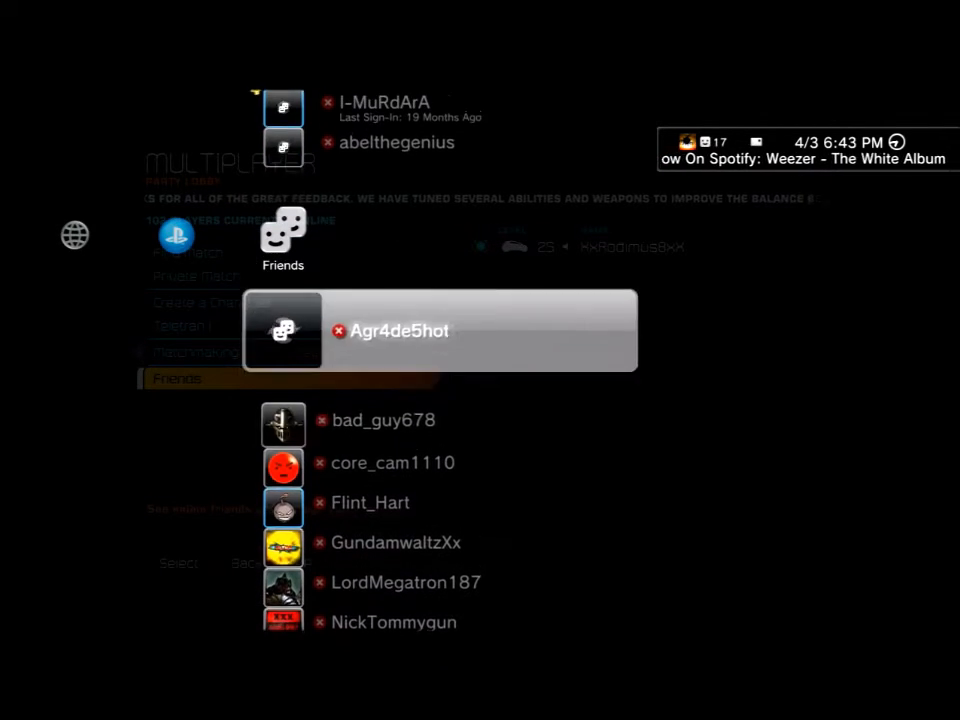
pyautogui.scroll(-3)
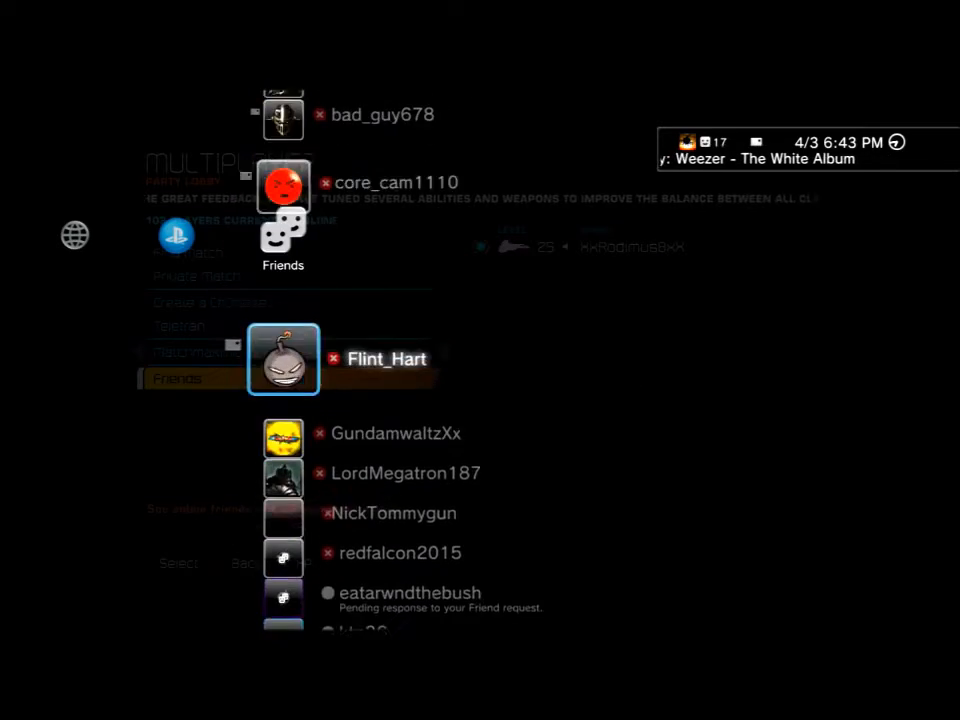
pyautogui.scroll(3)
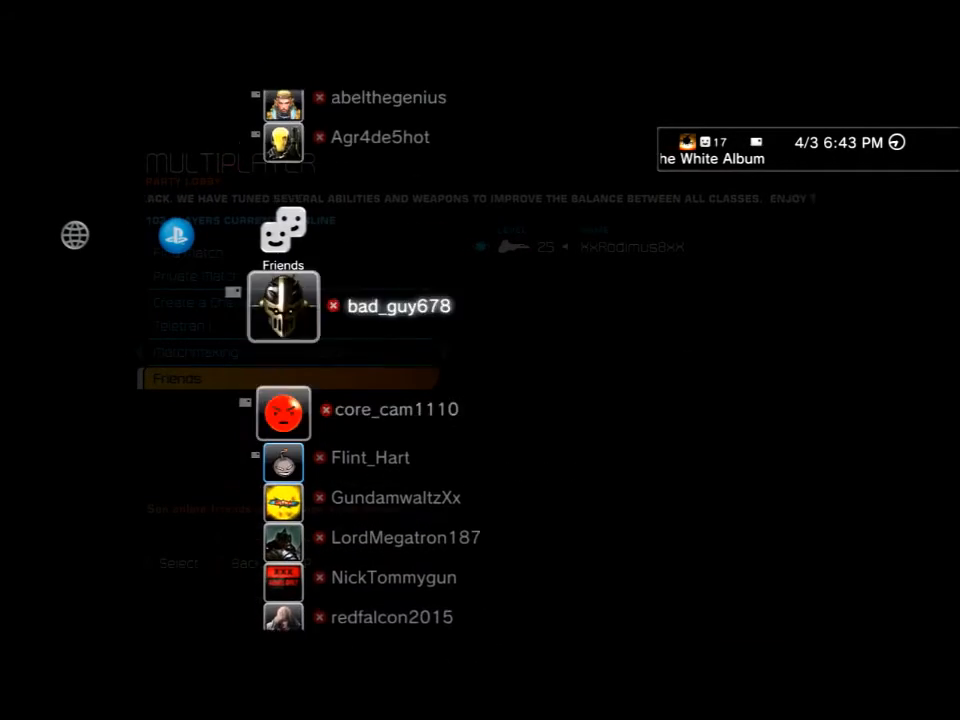